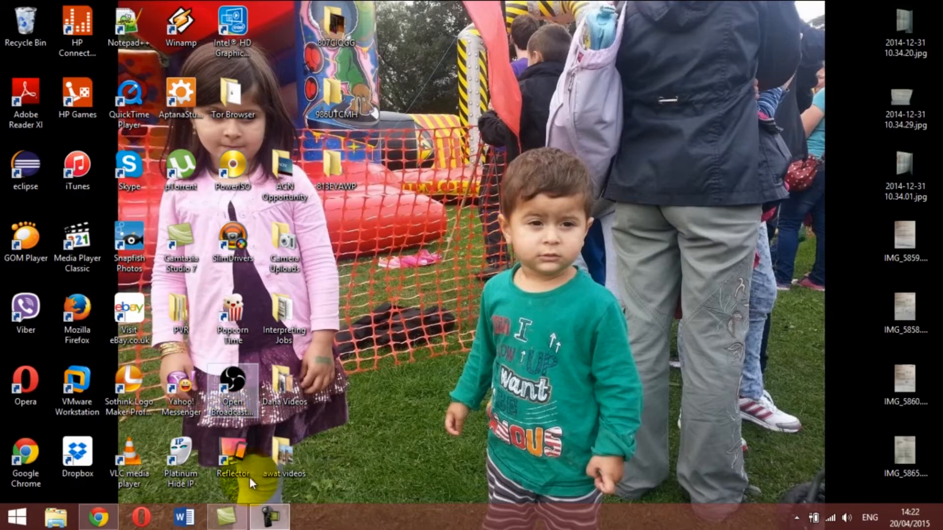
- Search Google for 'popcorntimes' in Chrome
left_click(99, 516)
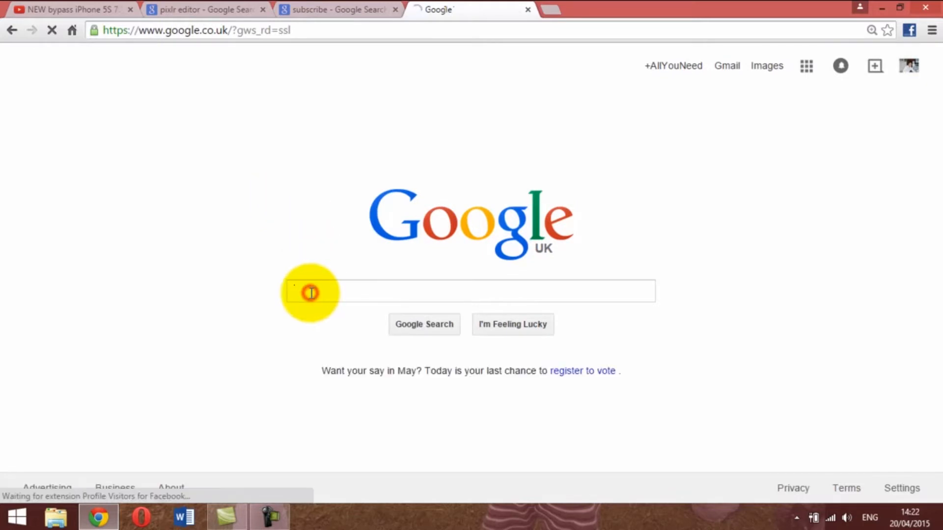
type("popcorntimes")
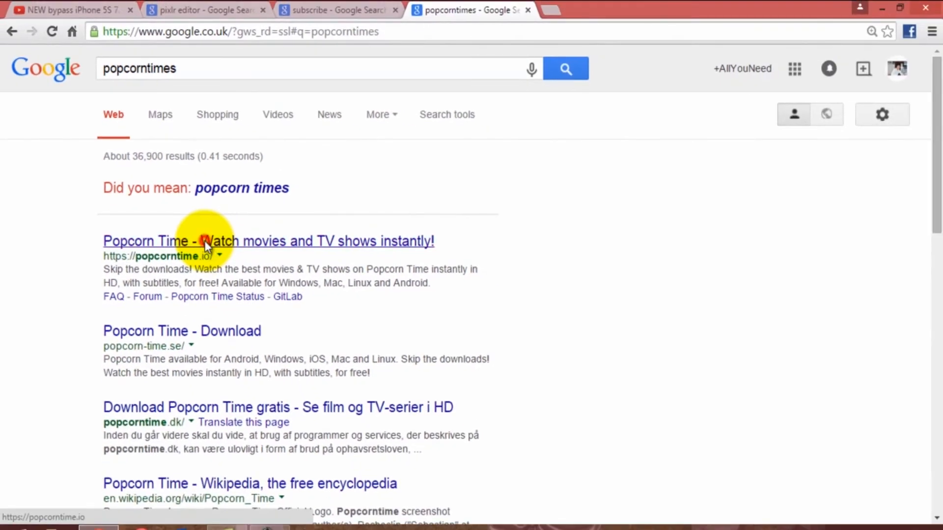
- Open the 'Popcorn Time - Watch movies and TV shows instantly' result at popcorntime.io
left_click(268, 241)
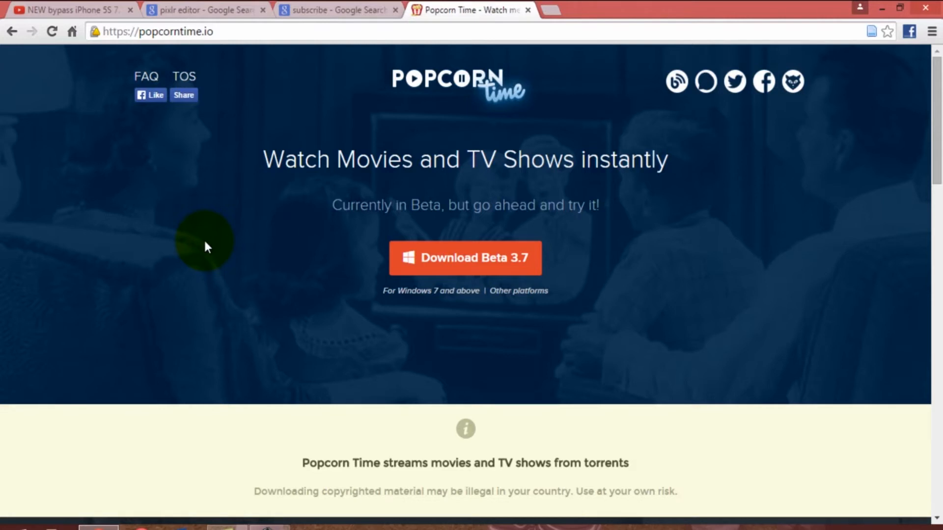
mouse_move(595, 259)
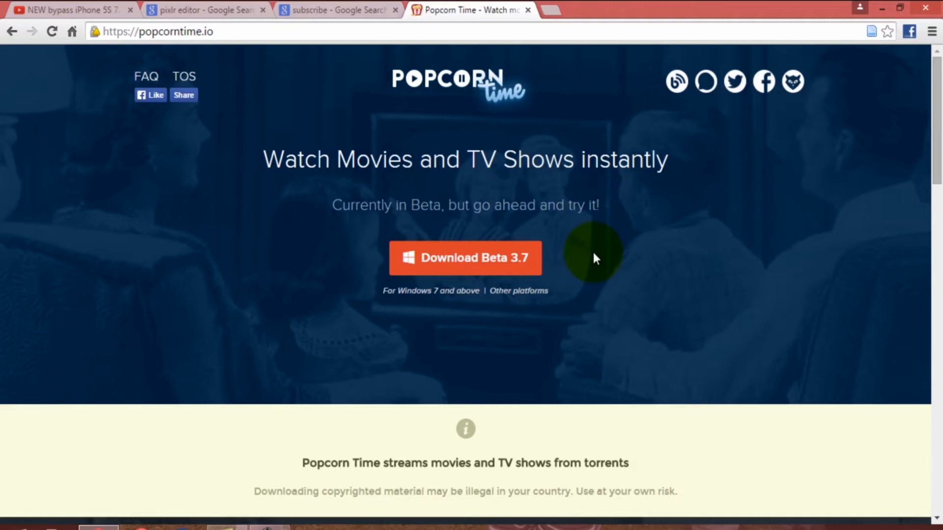
mouse_move(564, 343)
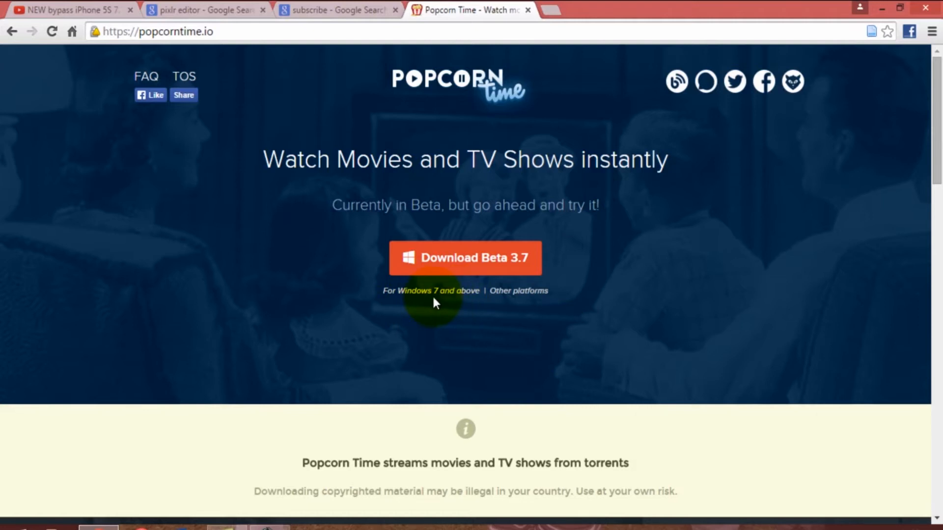
mouse_move(521, 301)
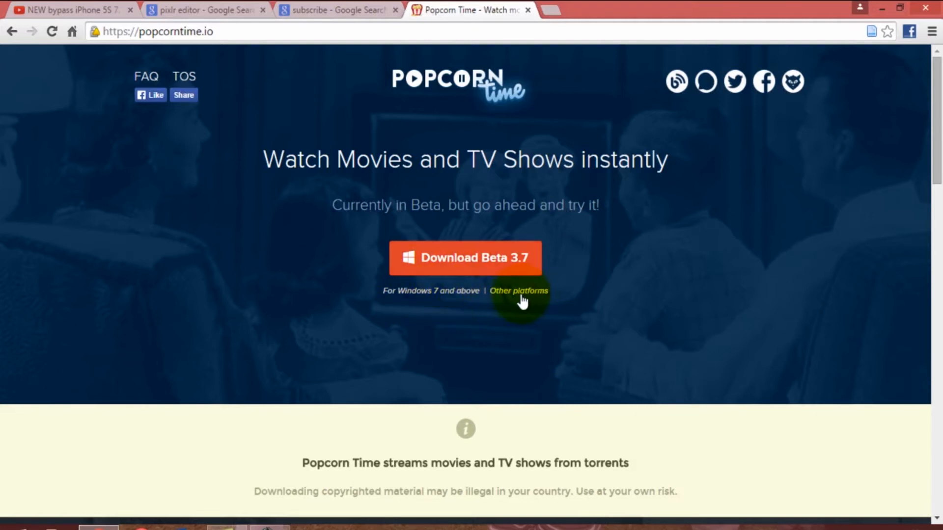
mouse_move(431, 317)
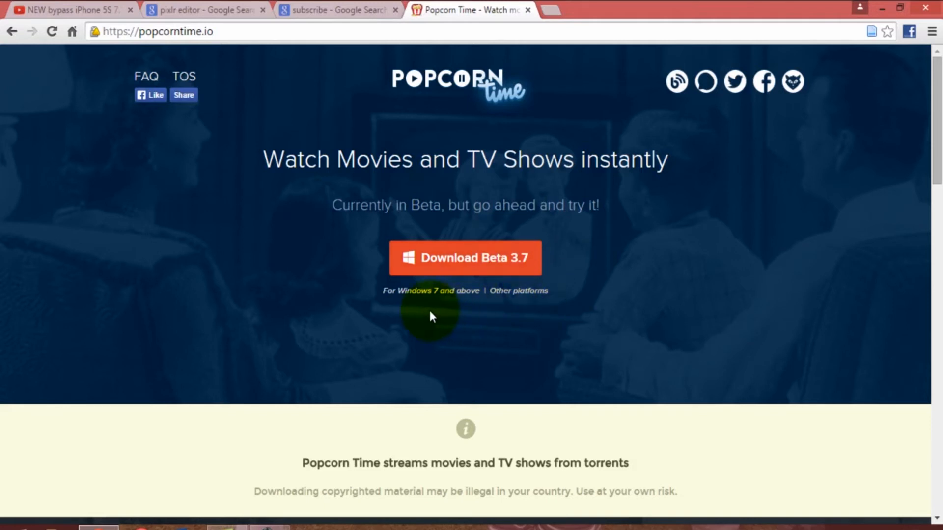
mouse_move(510, 292)
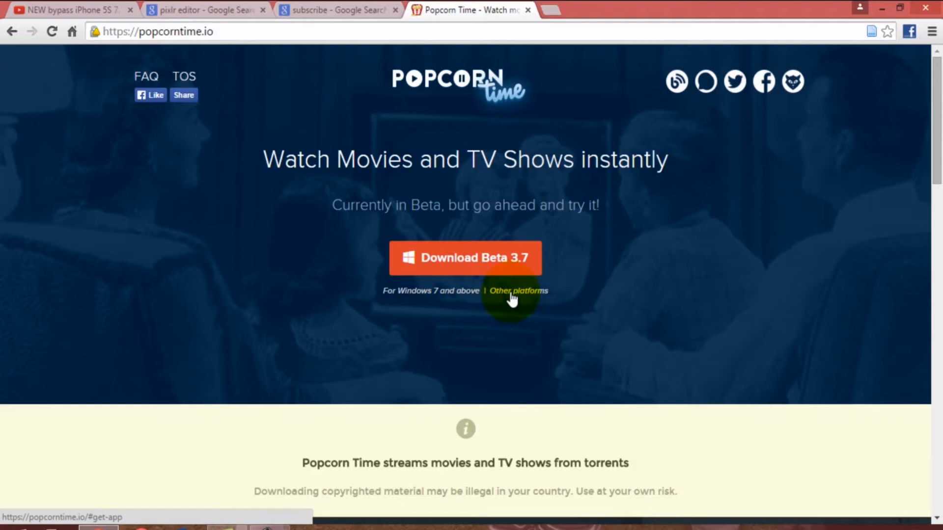
- Jump to the 'Other platforms' downloads listing Mac, Windows, Linux and Android versions
left_click(519, 291)
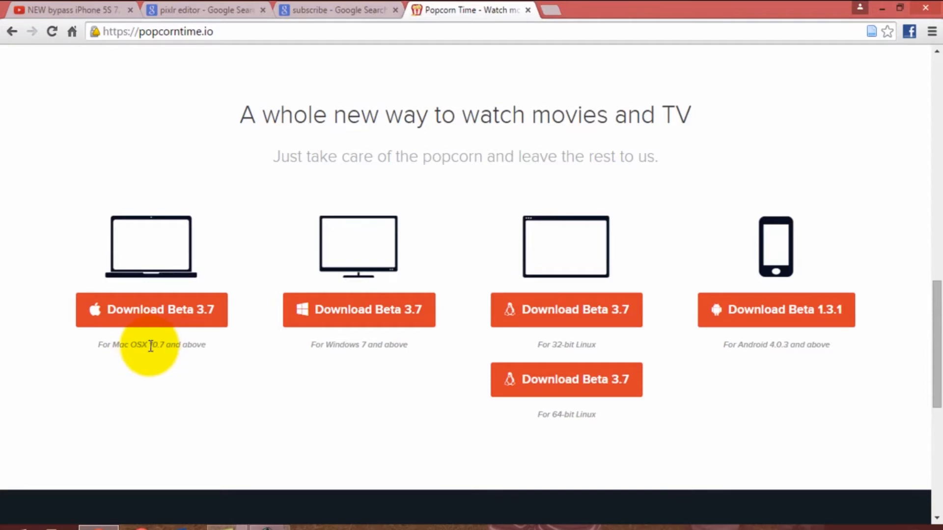
mouse_move(406, 354)
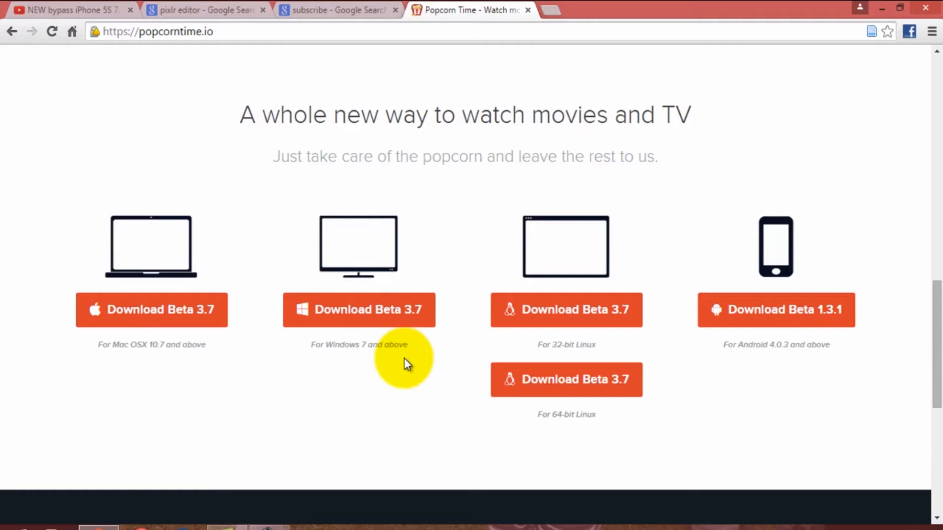
mouse_move(823, 375)
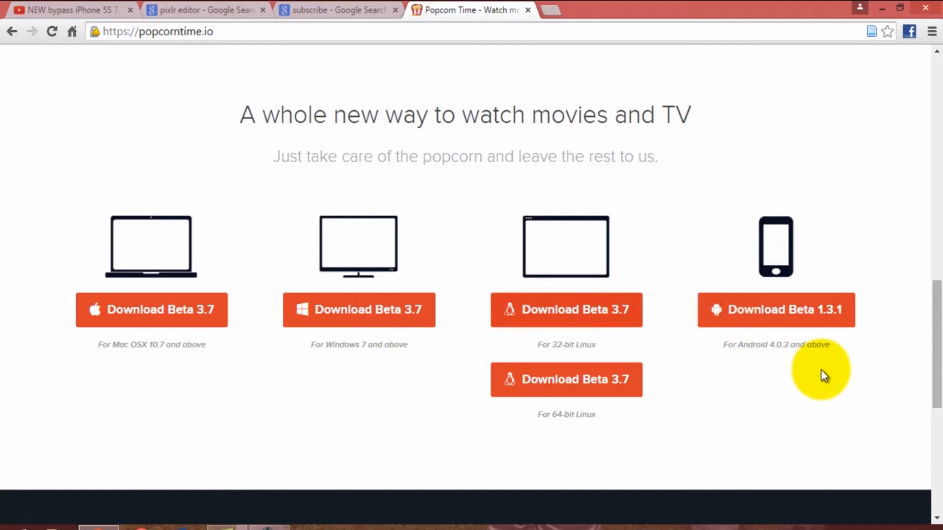
mouse_move(734, 386)
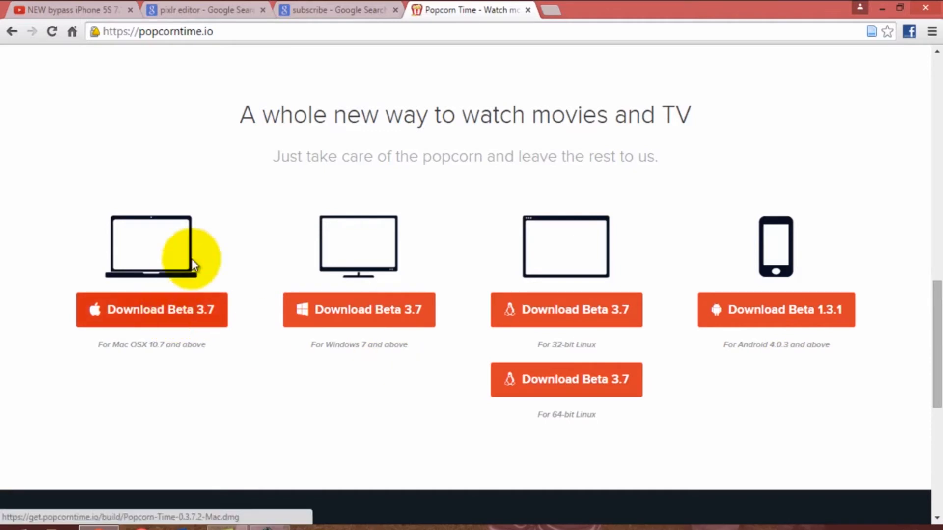
mouse_move(233, 275)
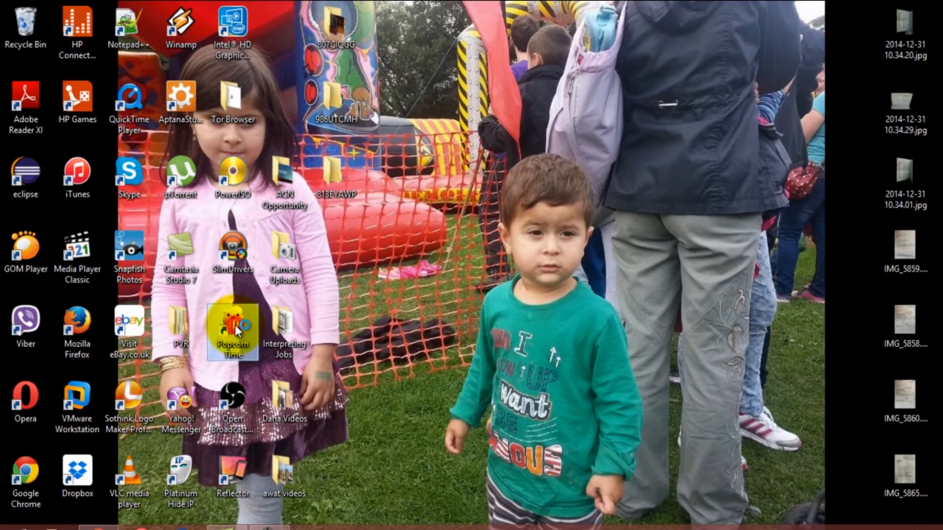
mouse_move(233, 331)
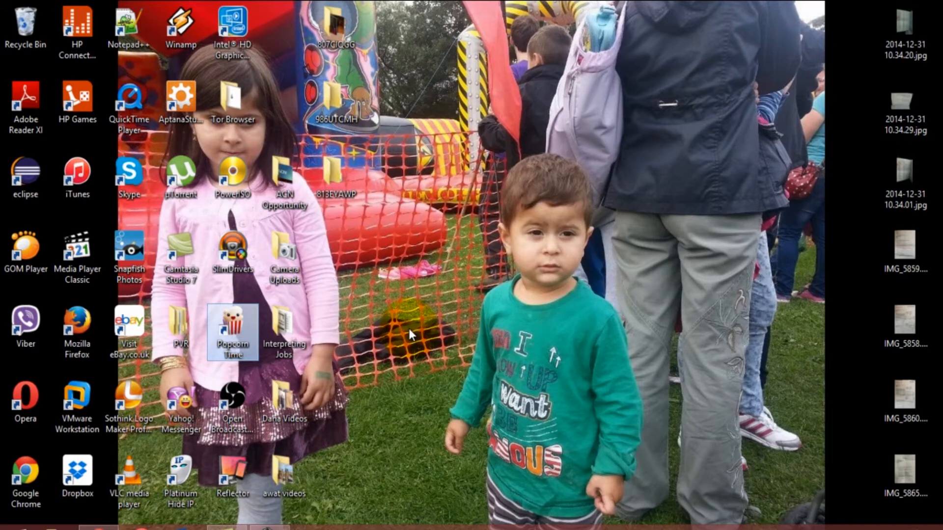
- Launch Popcorn Time from its desktop shortcut
left_click(233, 334)
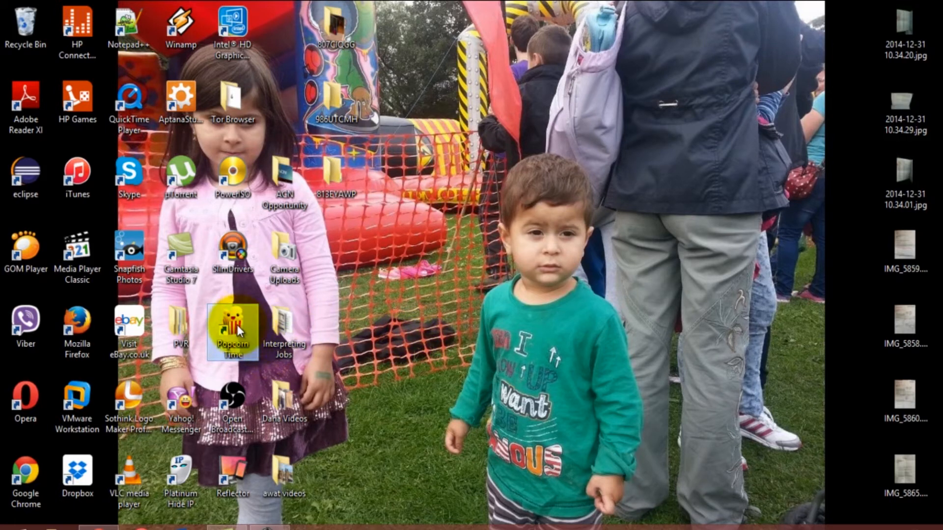
mouse_move(234, 328)
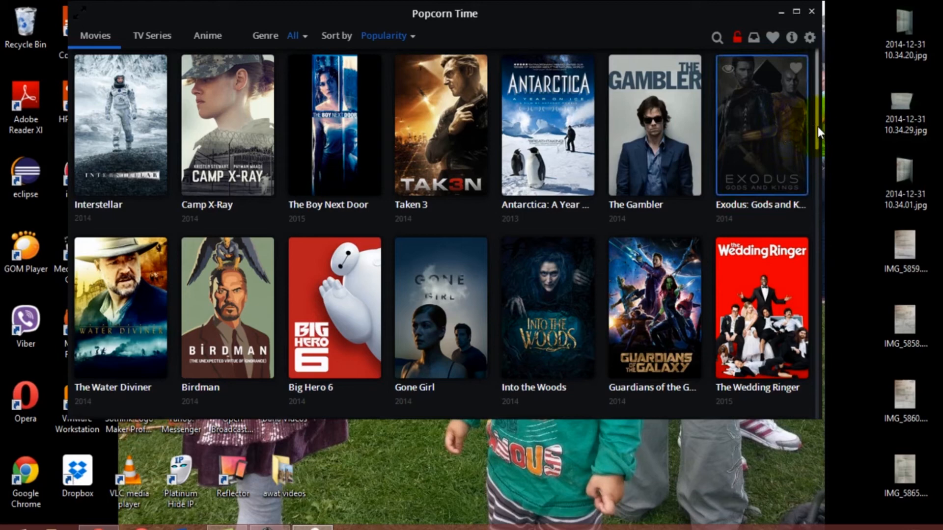
- Scroll through the Movies grid, then switch to the TV Series catalogue
scroll("down", 3)
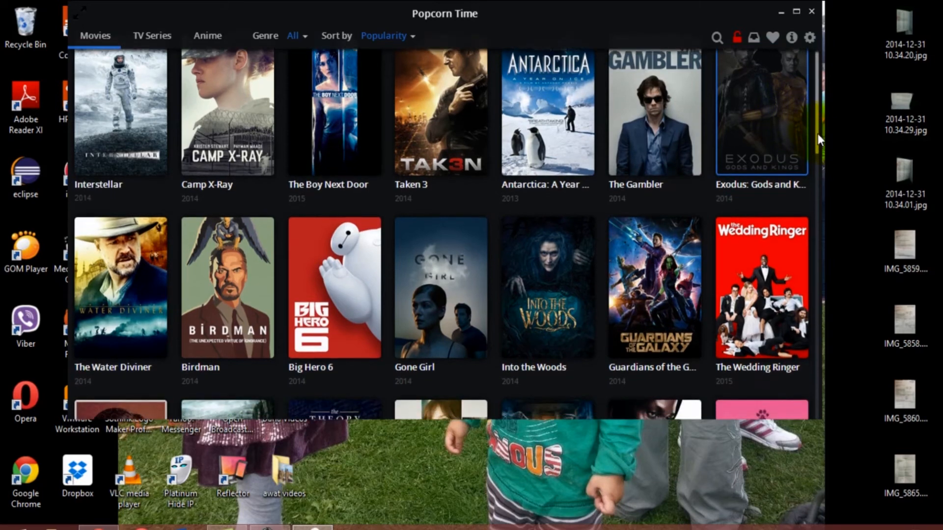
scroll("down", 3)
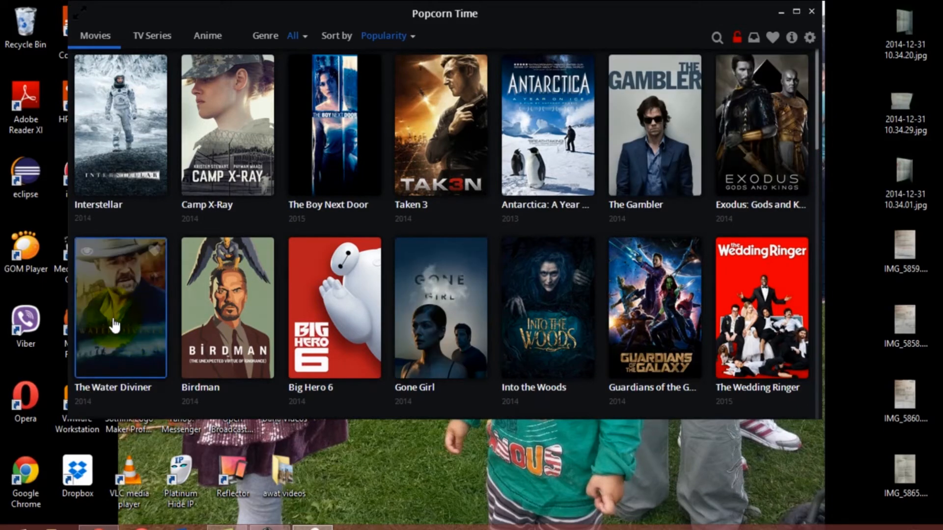
mouse_move(141, 223)
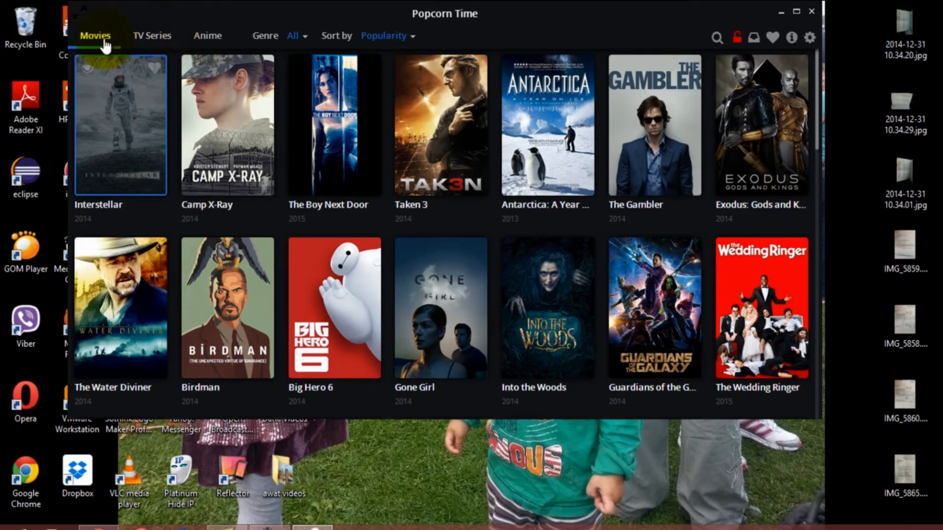
left_click(153, 36)
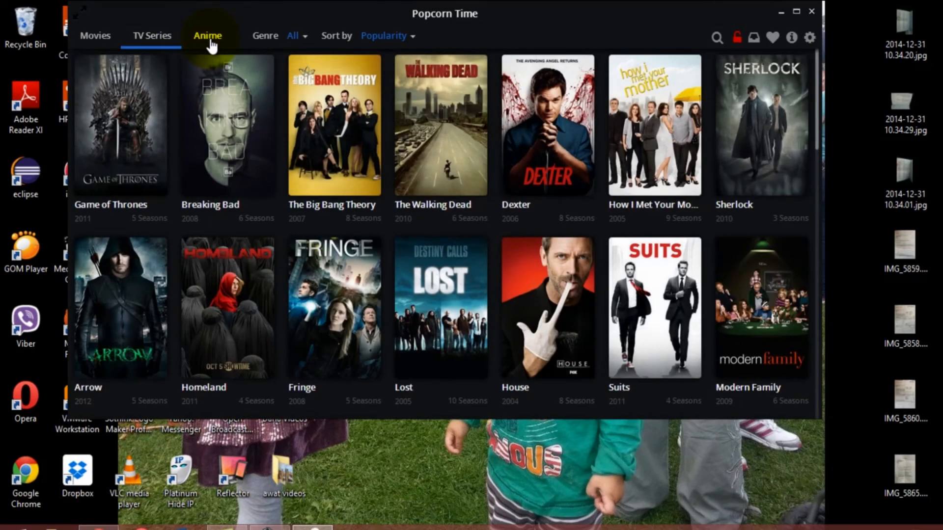
left_click(207, 36)
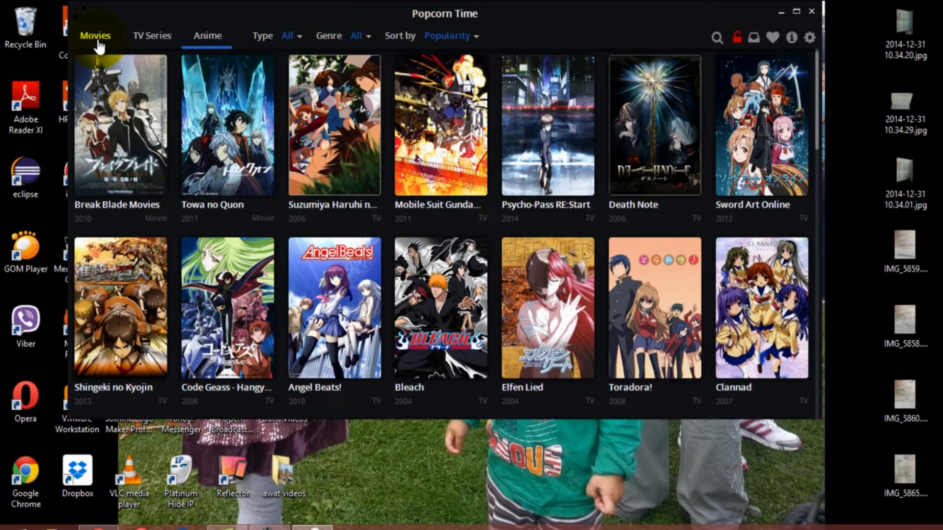
left_click(95, 35)
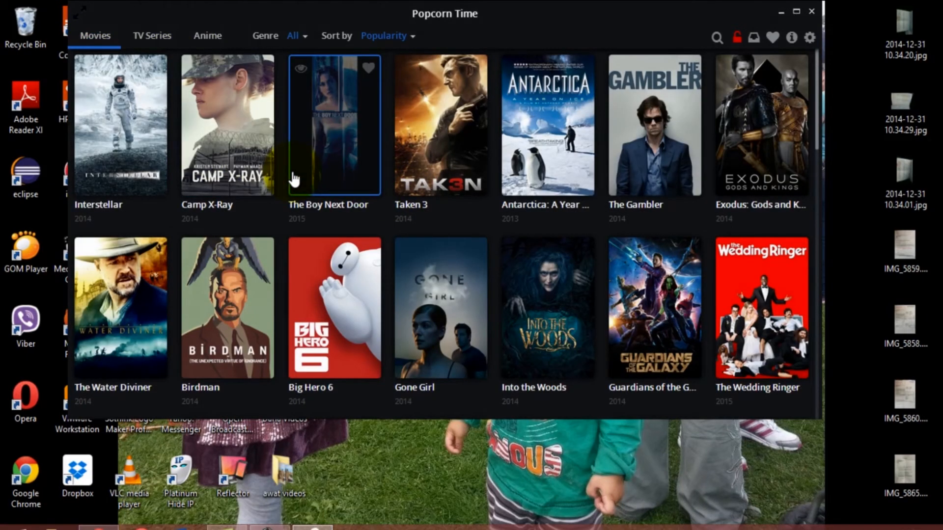
mouse_move(441, 307)
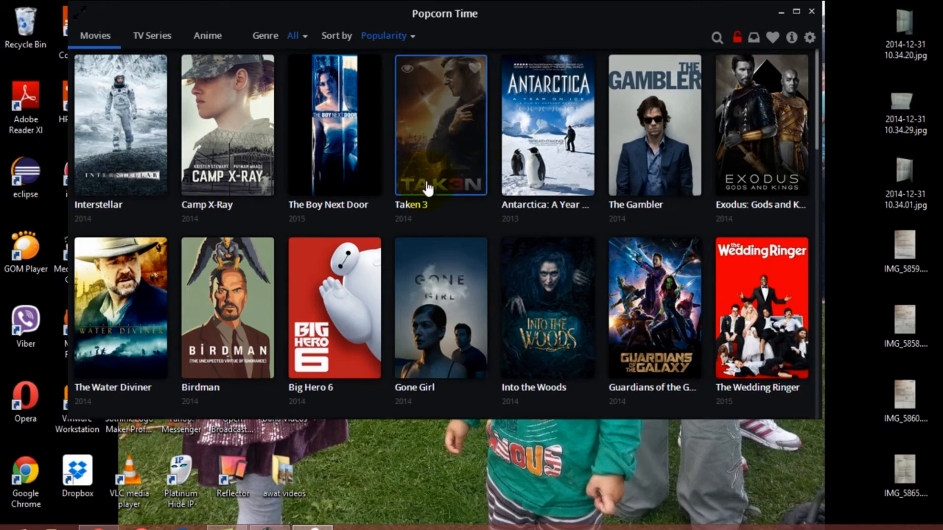
mouse_move(120, 307)
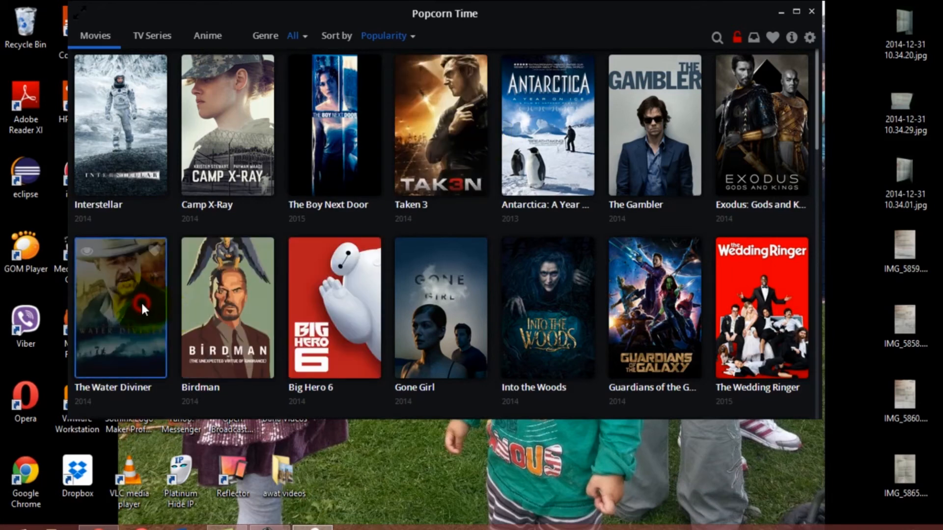
- Open The Water Diviner (2014, Drama / War) details from the Movies grid
left_click(120, 308)
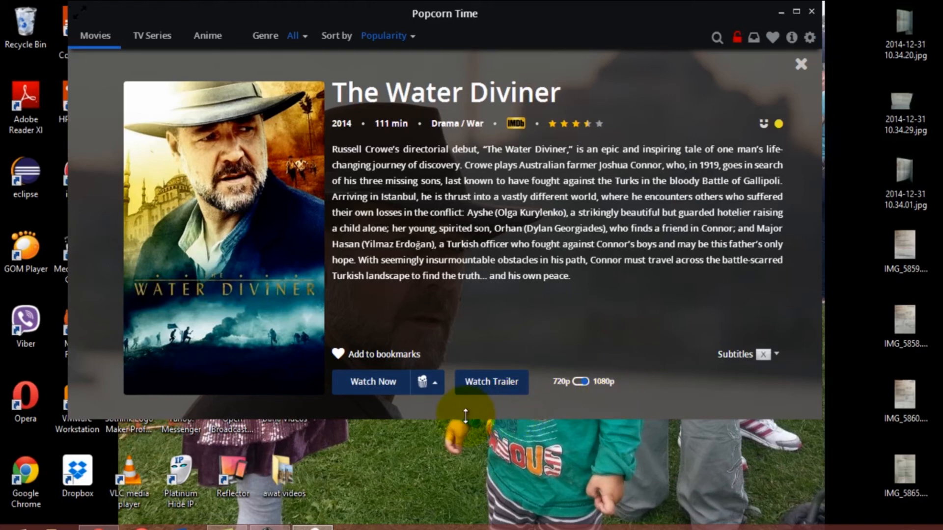
mouse_move(491, 382)
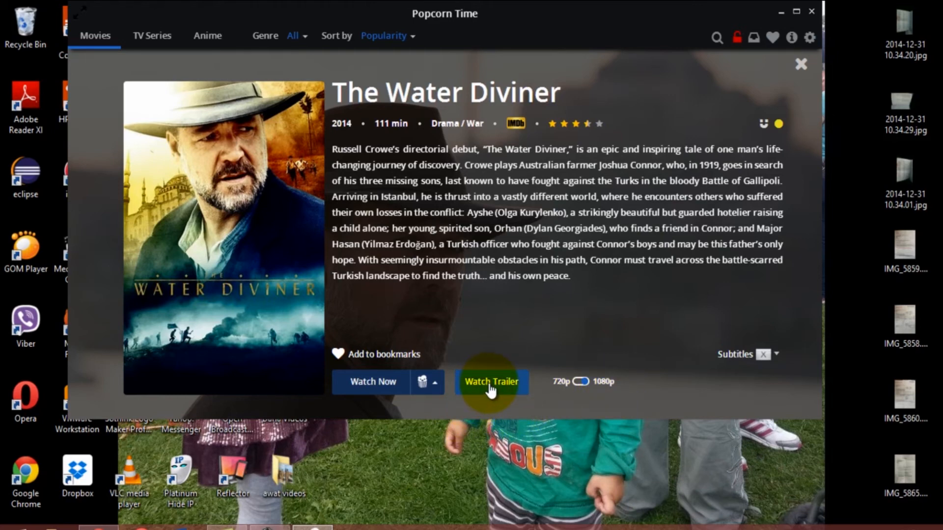
mouse_move(372, 382)
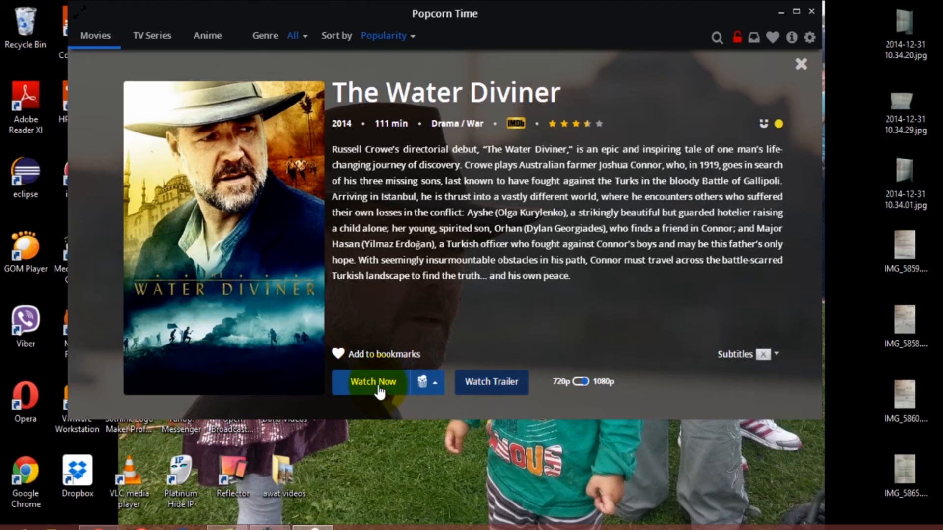
- Stream The Water Diviner and pause it at 0:00:08 of 1:51:10
left_click(372, 382)
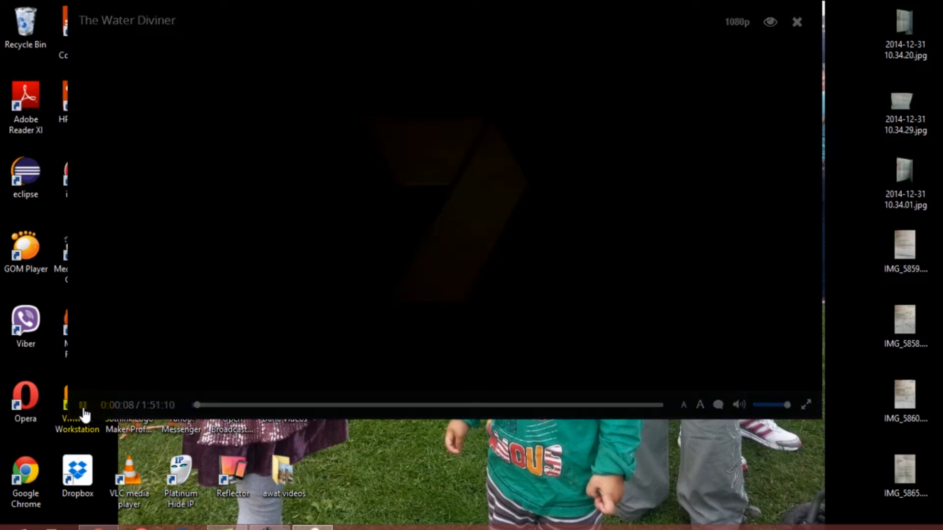
left_click(83, 405)
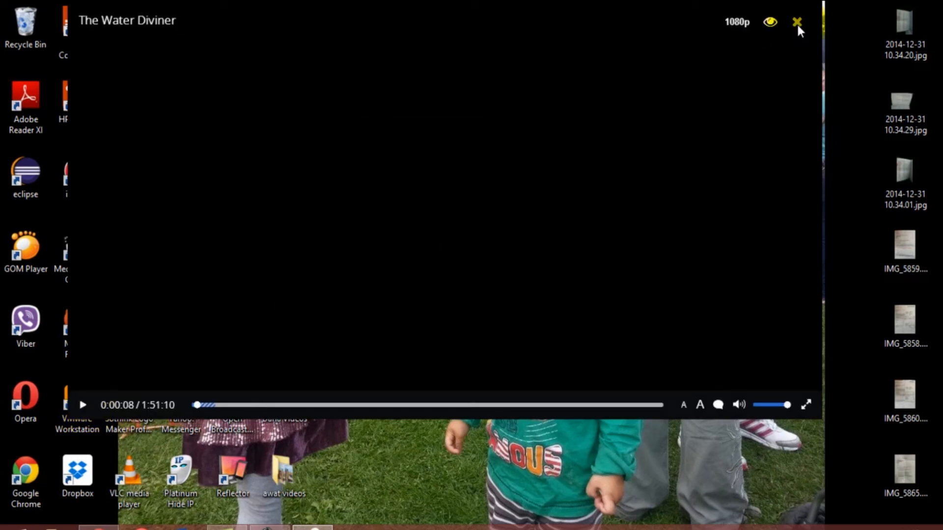
mouse_move(770, 22)
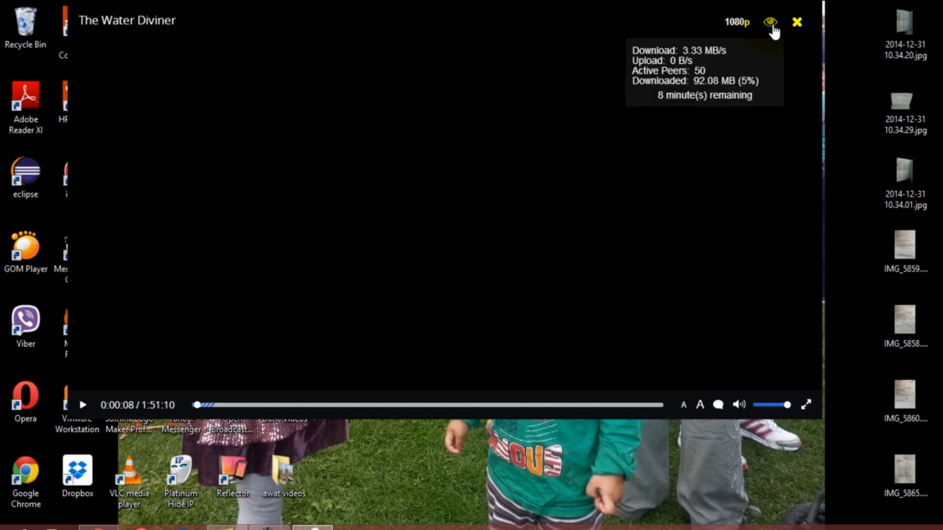